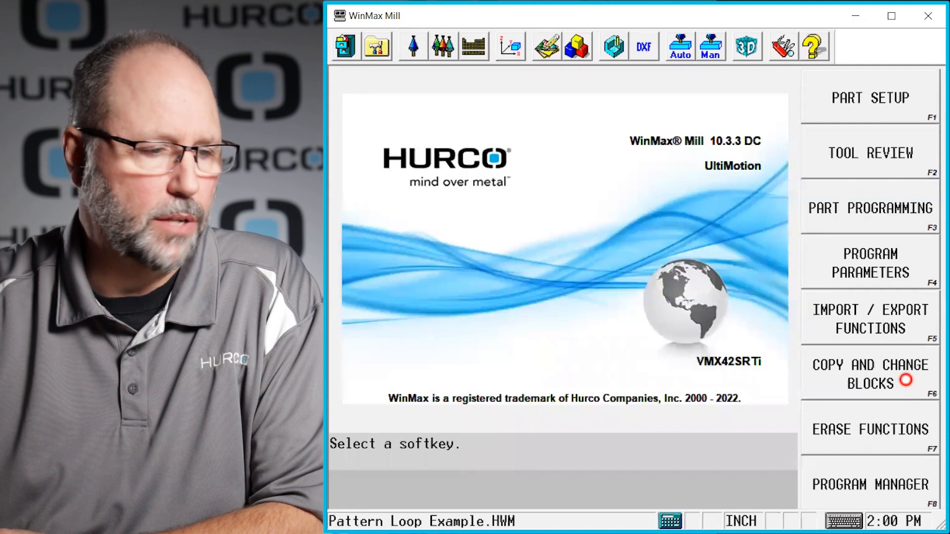
Open Copy and Change Blocks in the Pattern Loop Example Block Editor.
click(869, 374)
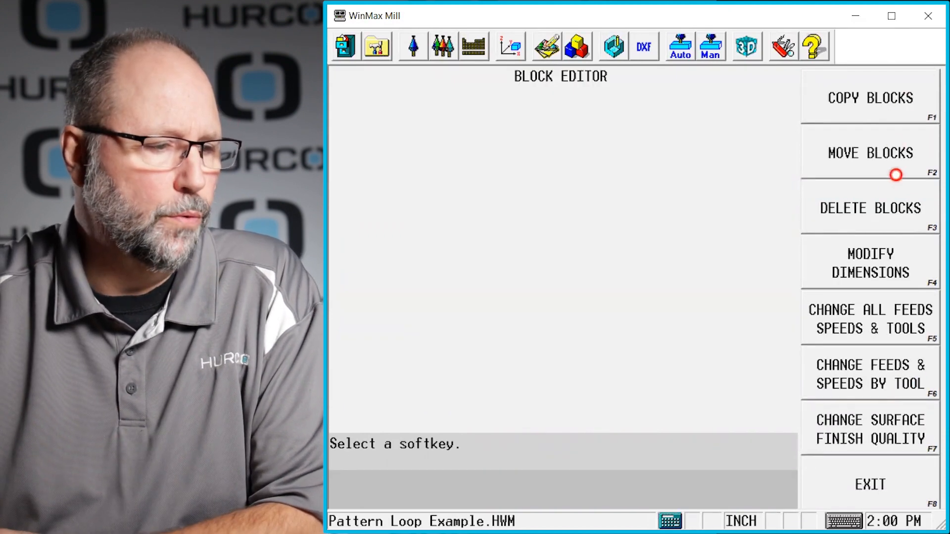
mouse_move(863, 208)
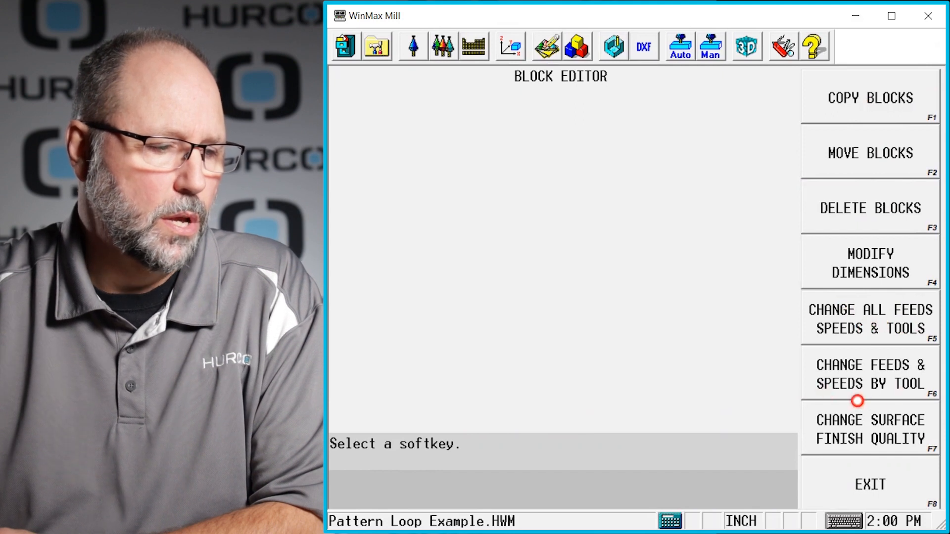
mouse_move(867, 323)
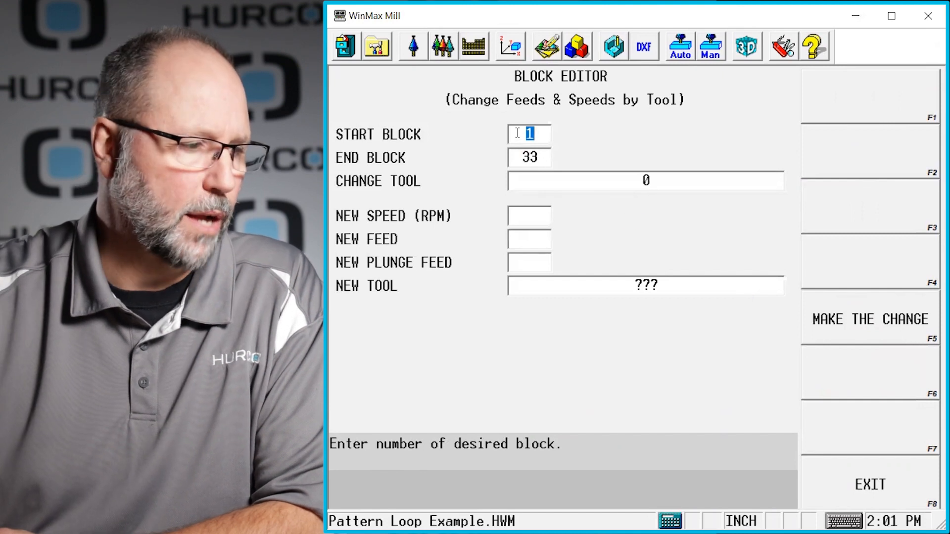
Move to the Change Tool field of the feeds-and-speeds-by-tool form for blocks 1–33.
click(646, 181)
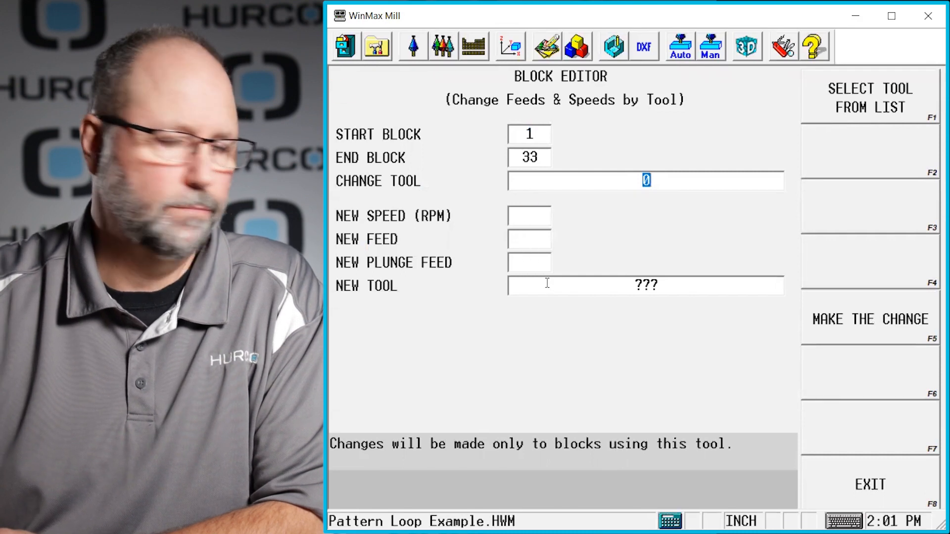
mouse_move(545, 202)
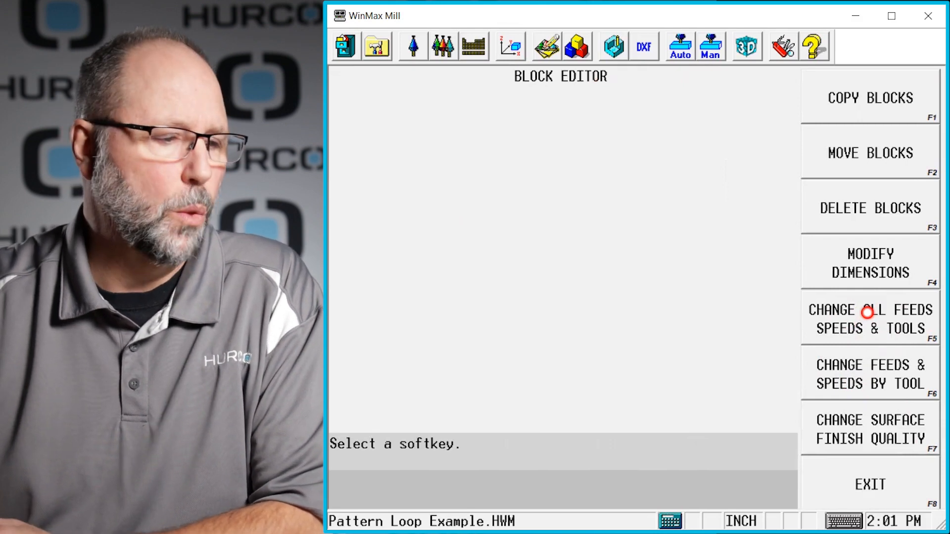
mouse_move(875, 268)
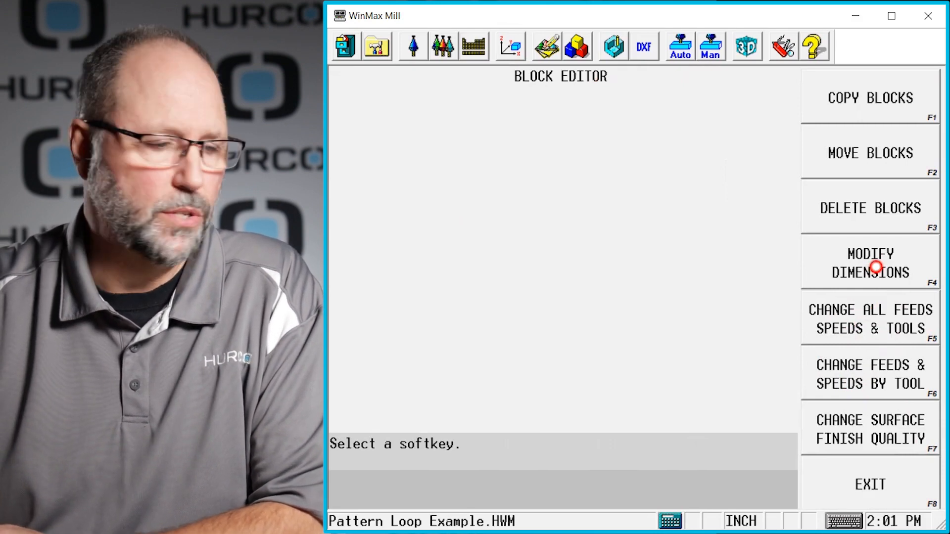
Open Modify Dimensions for blocks 1–33, view the X offset field, then exit to Program Review.
click(870, 263)
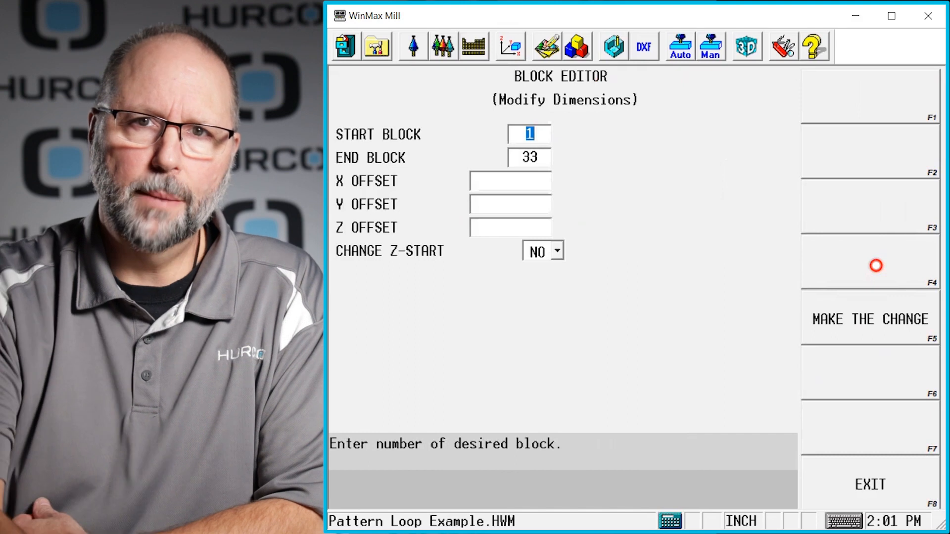
mouse_move(701, 219)
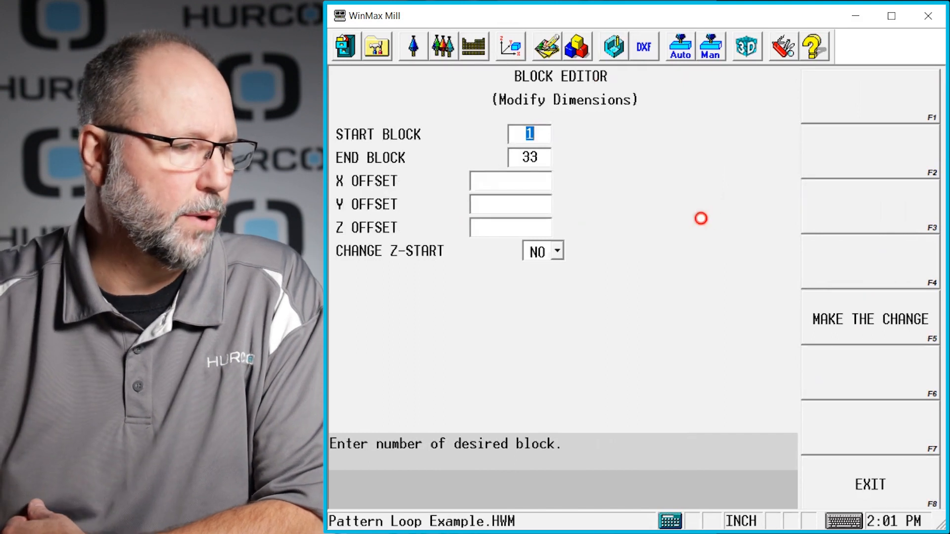
click(510, 180)
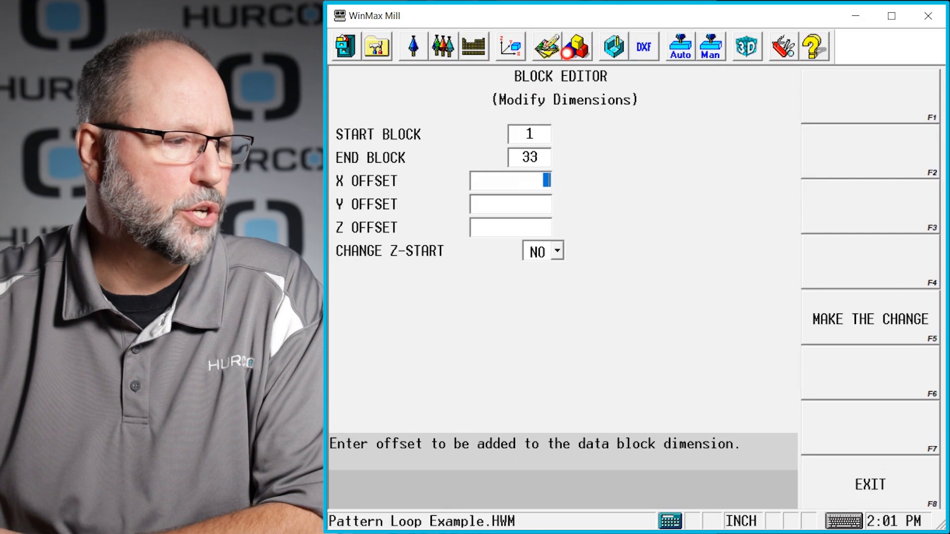
click(869, 484)
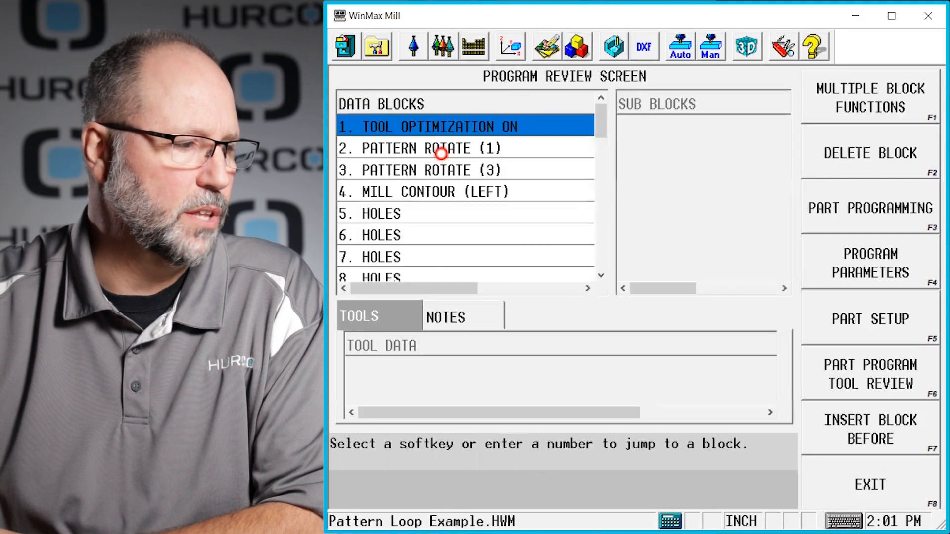
Open block 2 Pattern Rotate to confirm centre X 7.0000, Y 1.5000, then return.
click(424, 148)
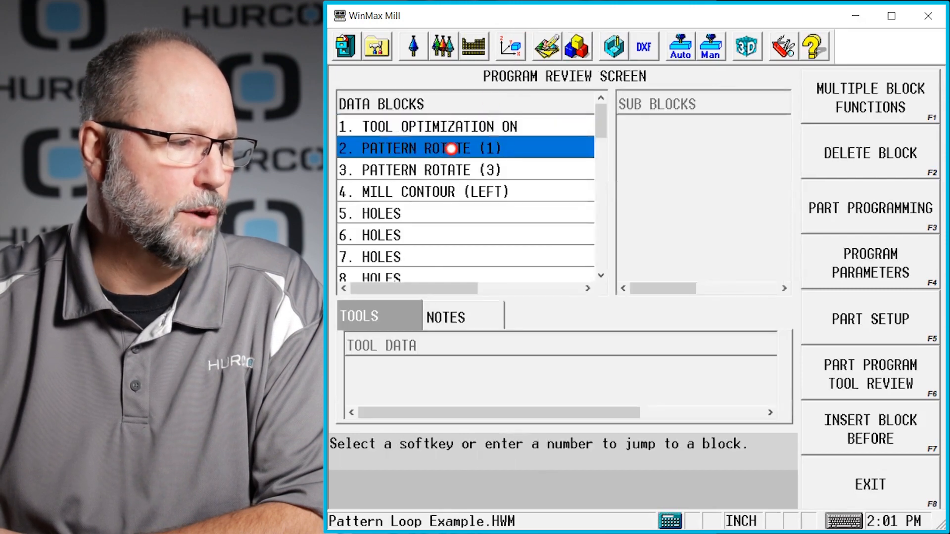
double_click(422, 148)
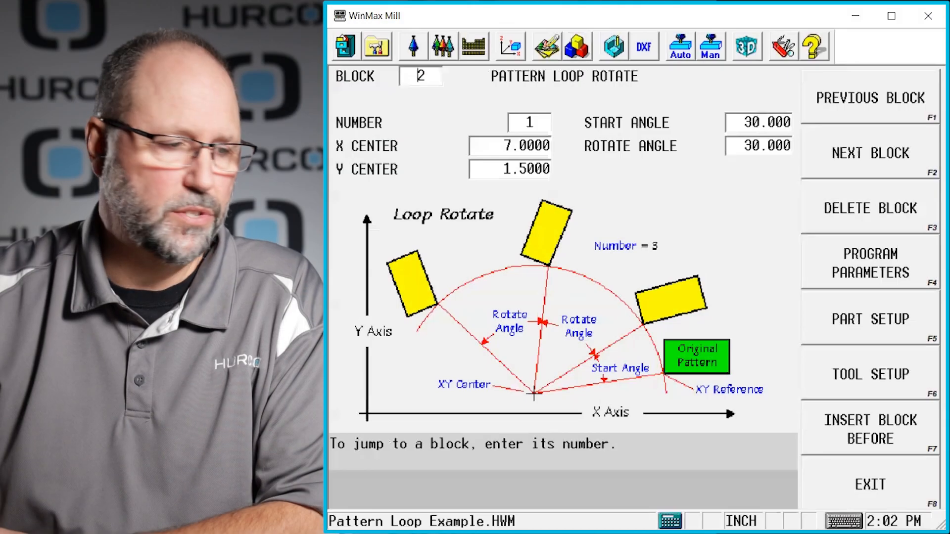
click(868, 484)
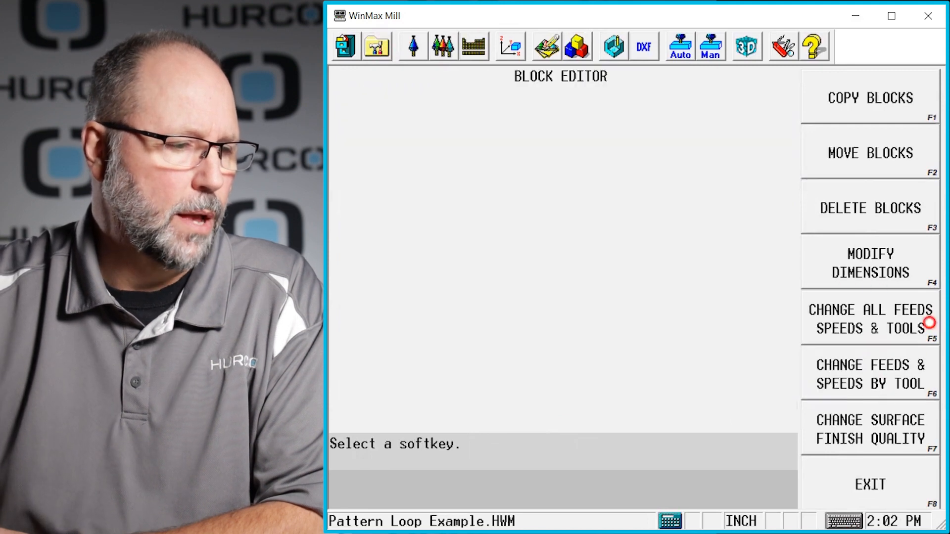
Apply X offset -7 and Y offset -1.5 to blocks 1–33 via Modify Dimensions.
click(869, 263)
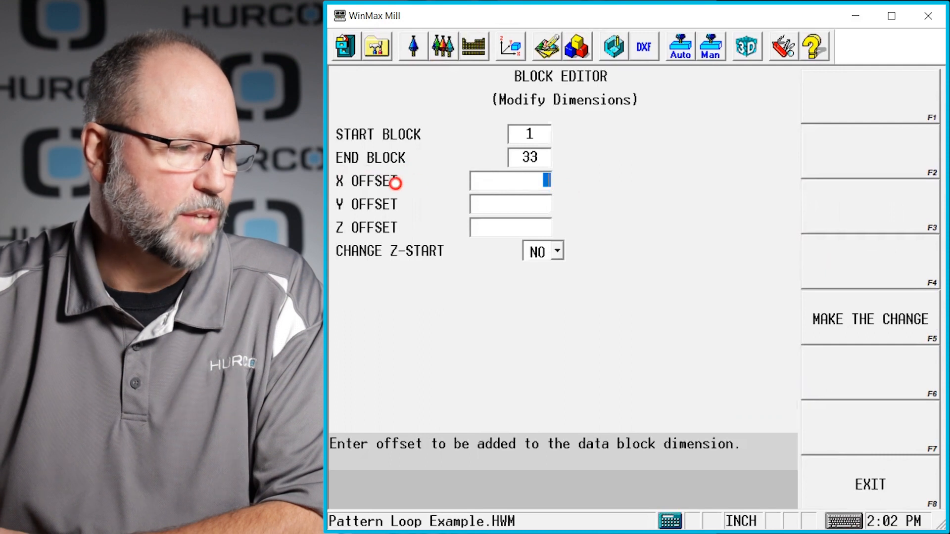
text(-7.0000)
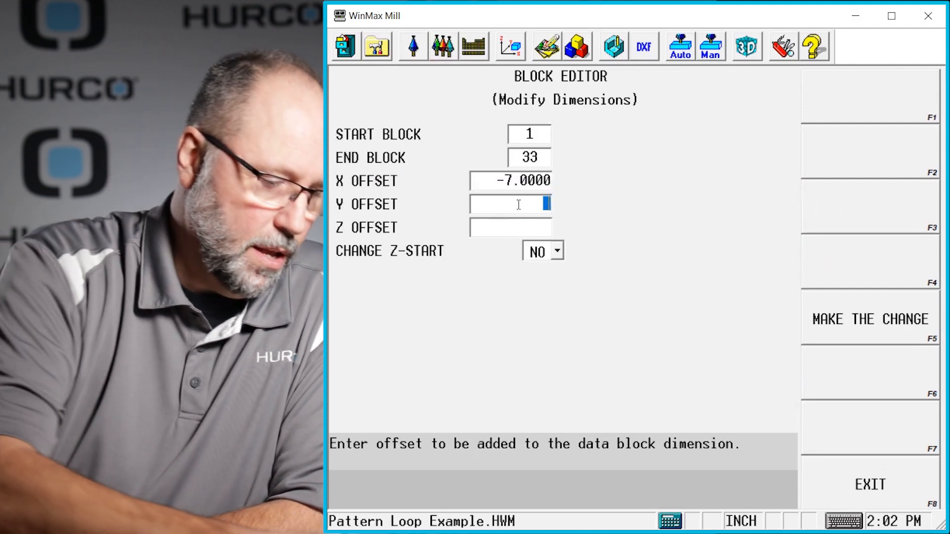
text(-1.)
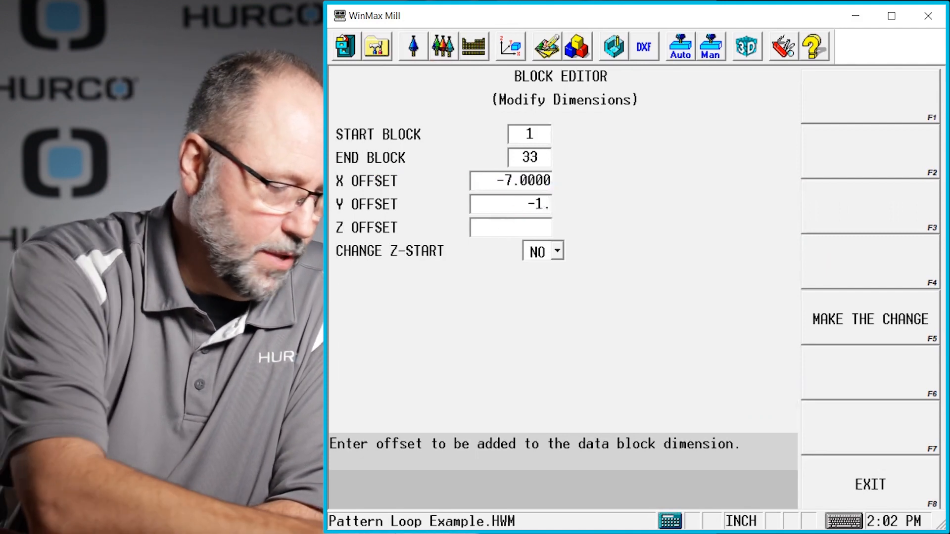
text(1.5000)
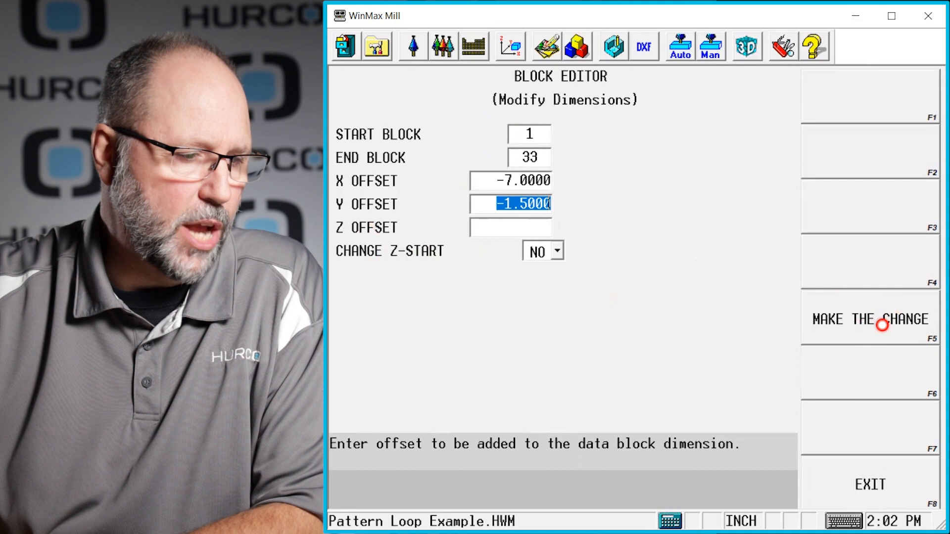
click(870, 318)
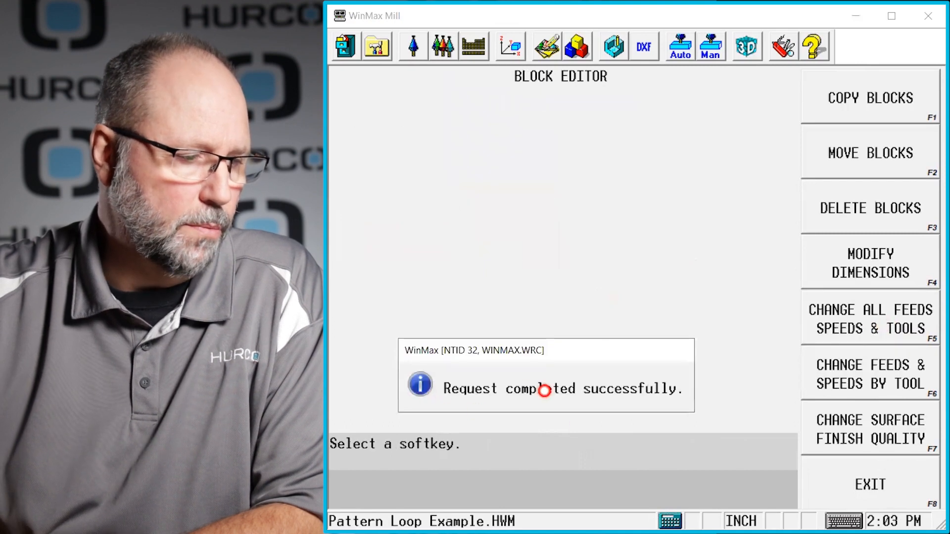